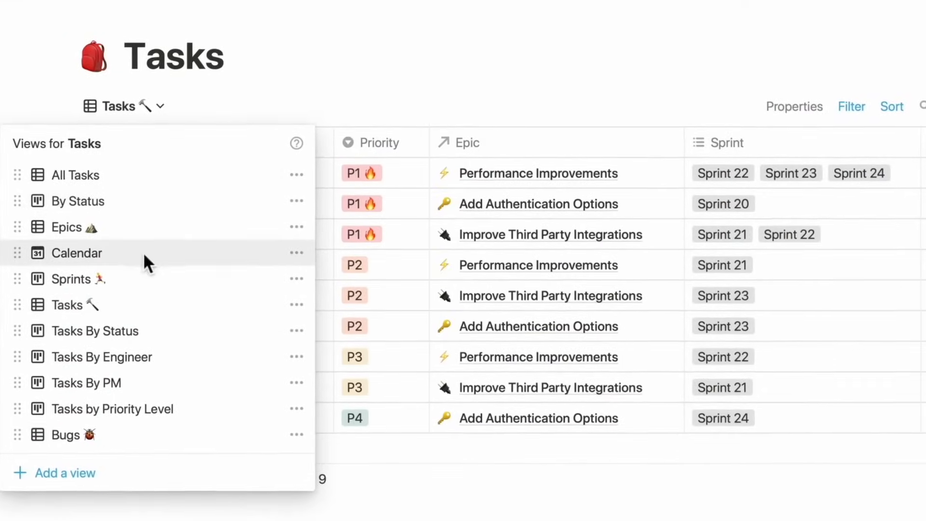
Step: Browse the Ochi landing page on blocking distracting apps and websites across devices
{"action": "left_click", "coordinate": [76, 252]}
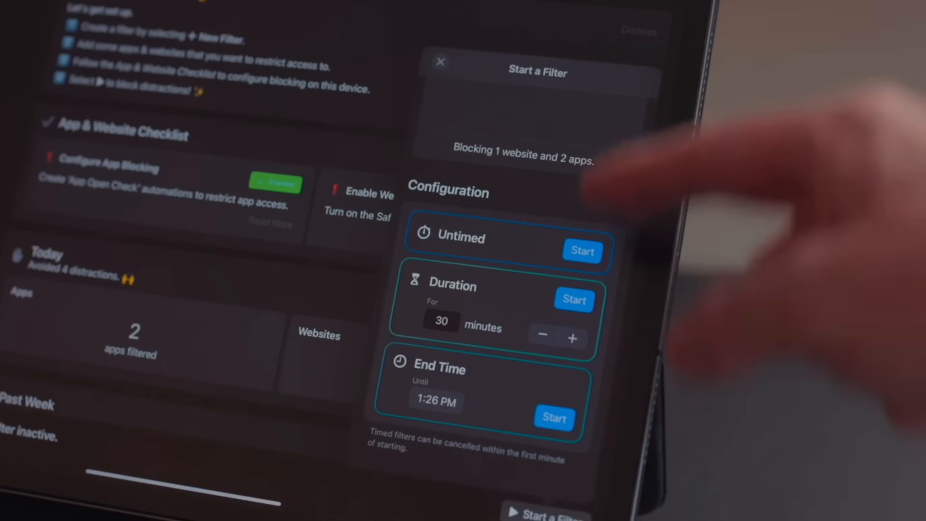
{"action": "left_click", "coordinate": [581, 250]}
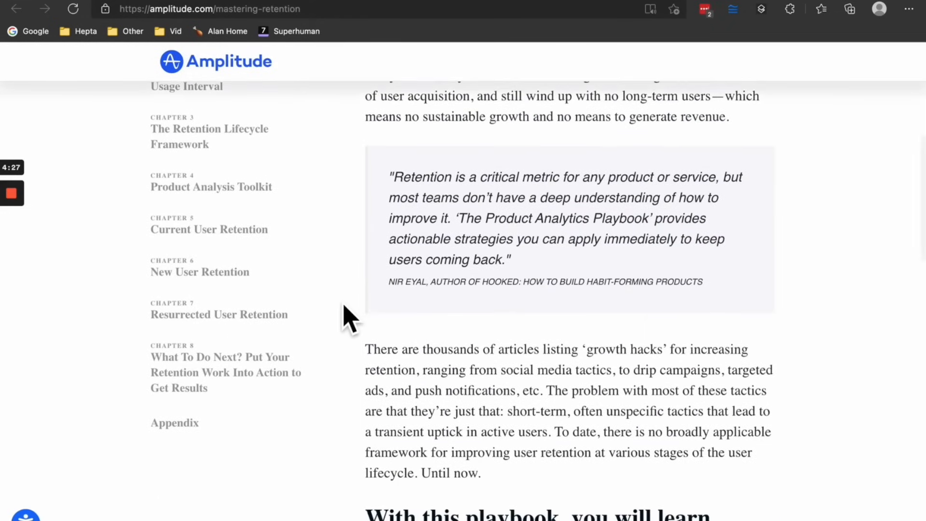
{"action": "left_click", "coordinate": [85, 30]}
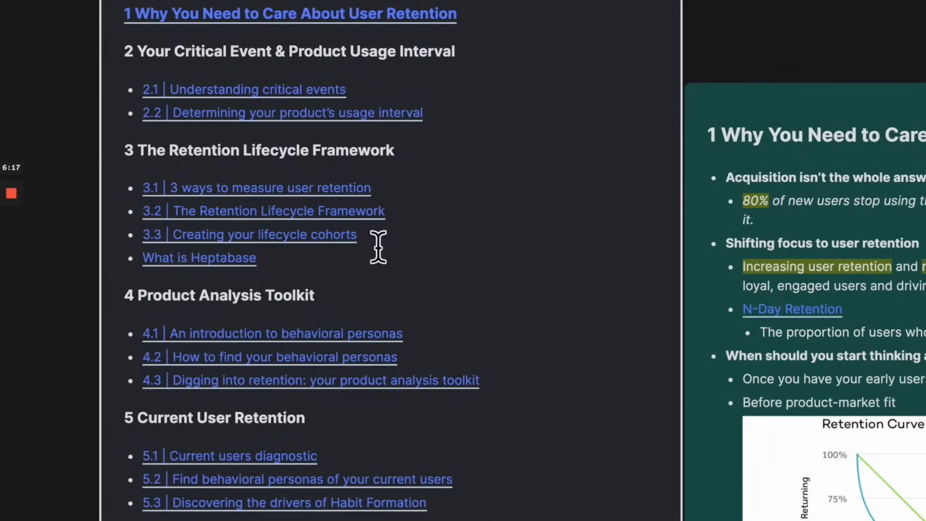
{"action": "mouse_move", "coordinate": [275, 272]}
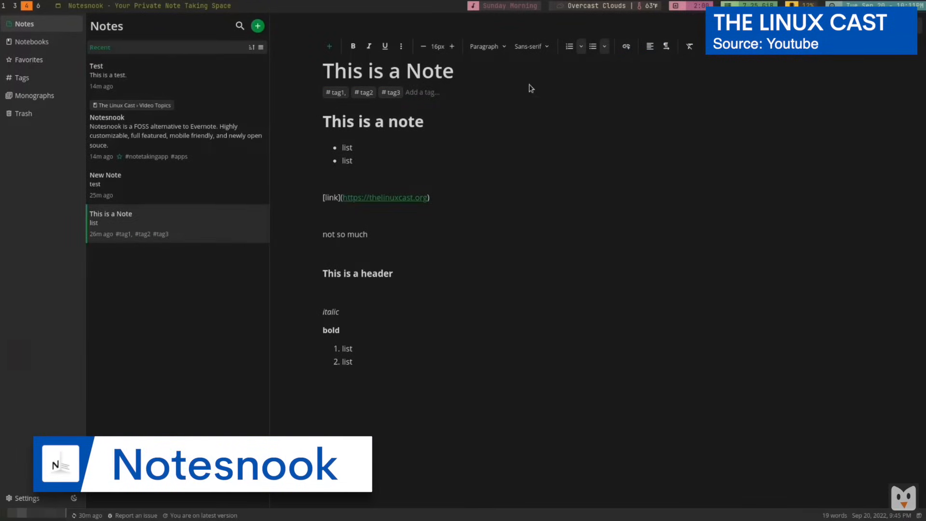
{"action": "left_click", "coordinate": [625, 46]}
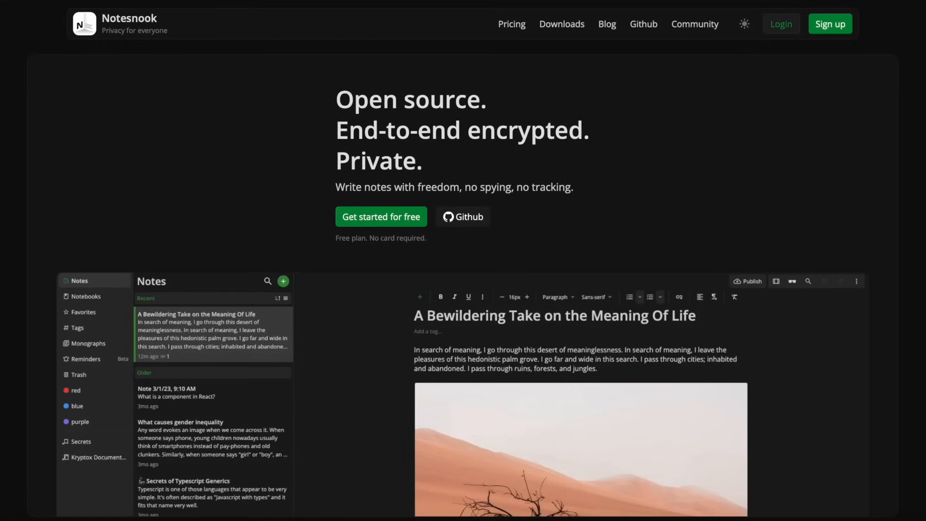
{"action": "scroll", "scroll_direction": "down", "scroll_amount": 3}
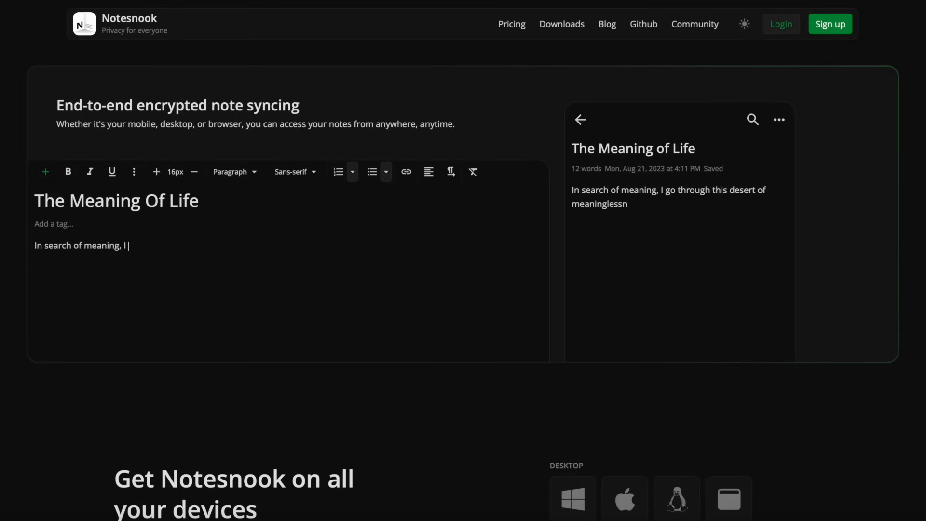
{"action": "type", "text": "go through this deser"}
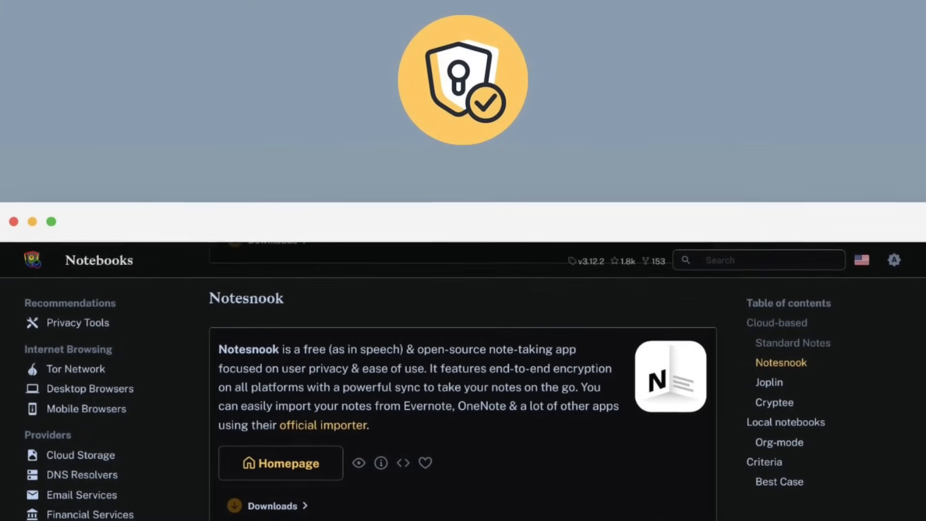
Step: Scroll down the Ochi homepage past the iPhone dashboard to the App Store download buttons
{"action": "scroll", "scroll_direction": "down", "scroll_amount": 3}
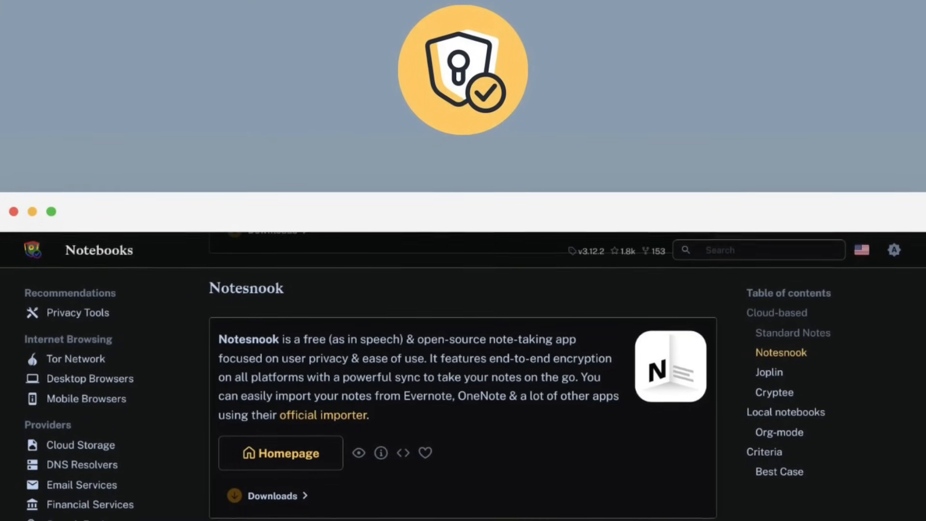
{"action": "left_click", "coordinate": [281, 453]}
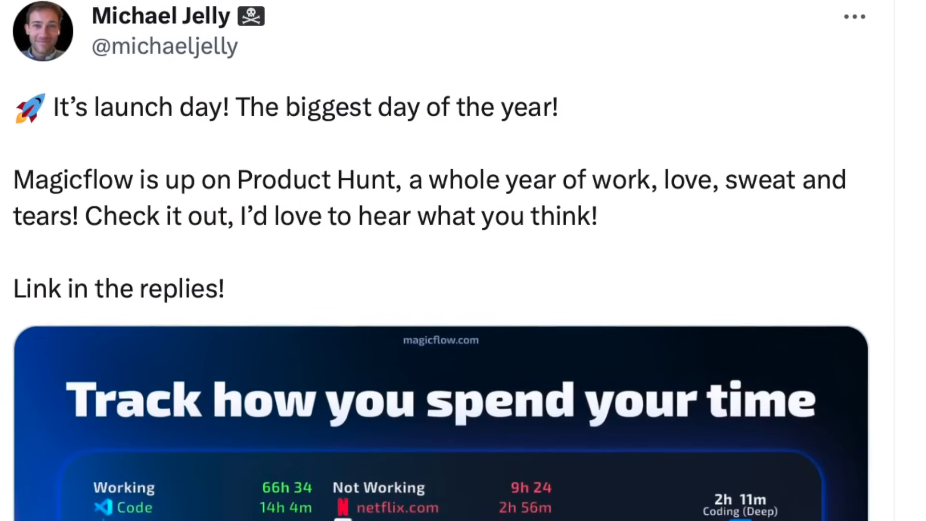
{"action": "scroll", "scroll_direction": "down", "scroll_amount": 3}
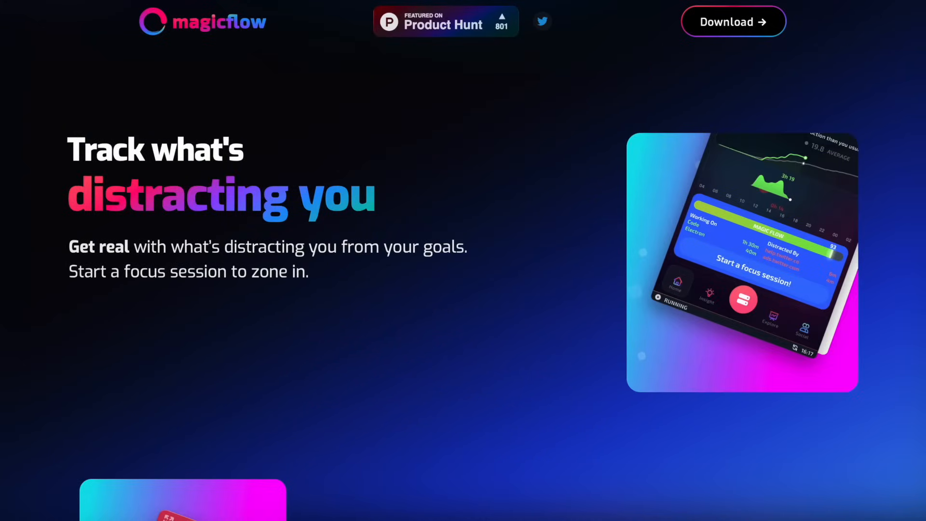
{"action": "scroll", "scroll_direction": "down", "scroll_amount": 3}
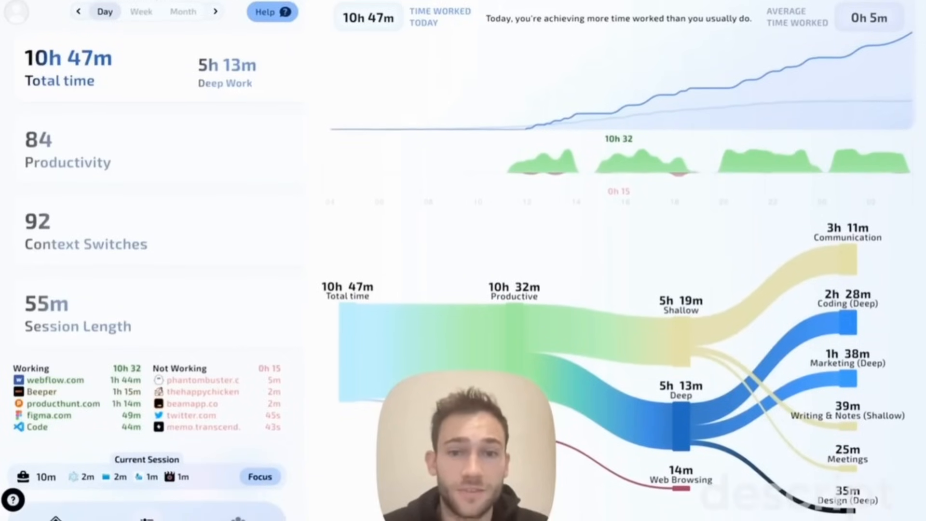
{"action": "scroll", "scroll_direction": "down", "scroll_amount": 3}
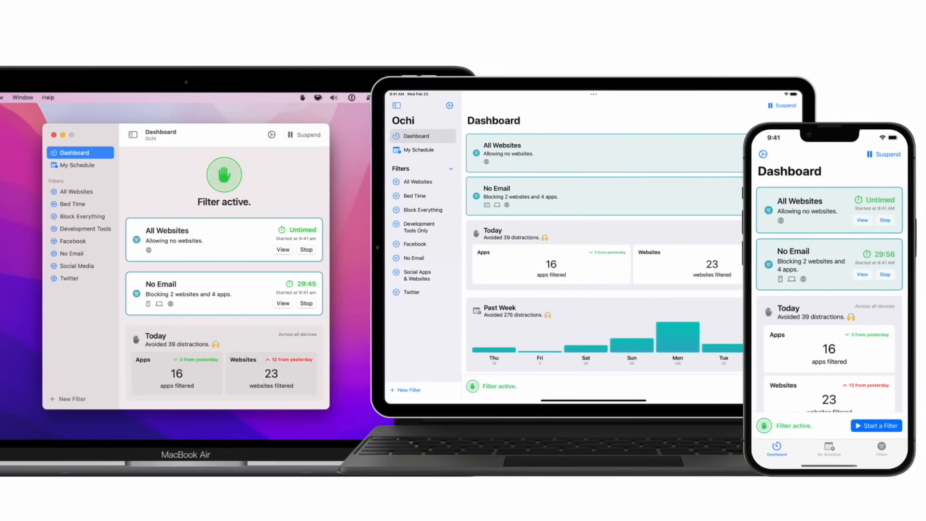
{"action": "scroll", "scroll_direction": "down", "scroll_amount": 3}
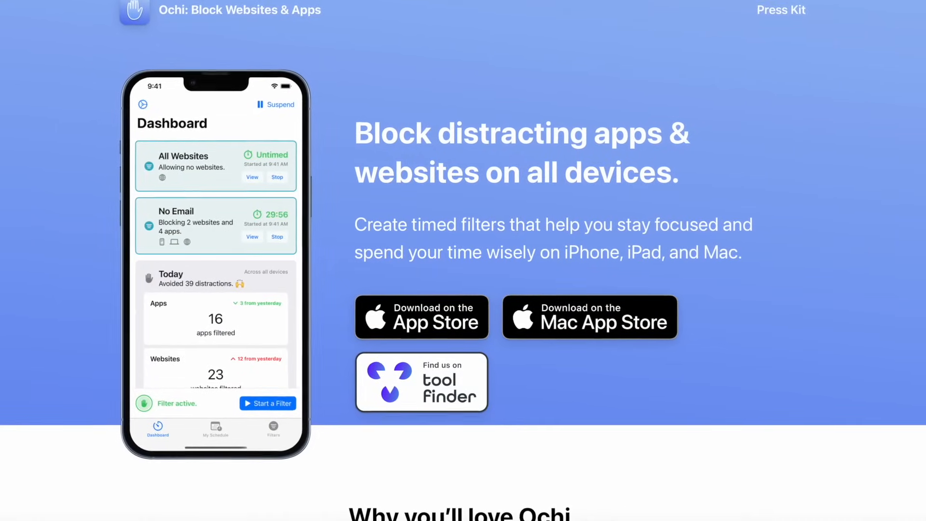
{"action": "scroll", "scroll_direction": "down", "scroll_amount": 3}
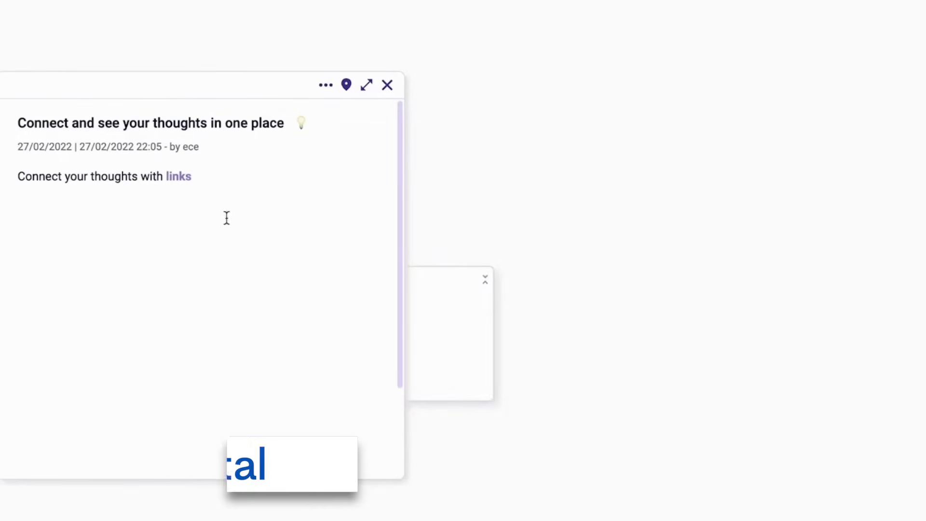
Step: Enter 'See everything in' on a Scrintal card and expand the Web1 note to full size
{"action": "type", "text": "See everything in"}
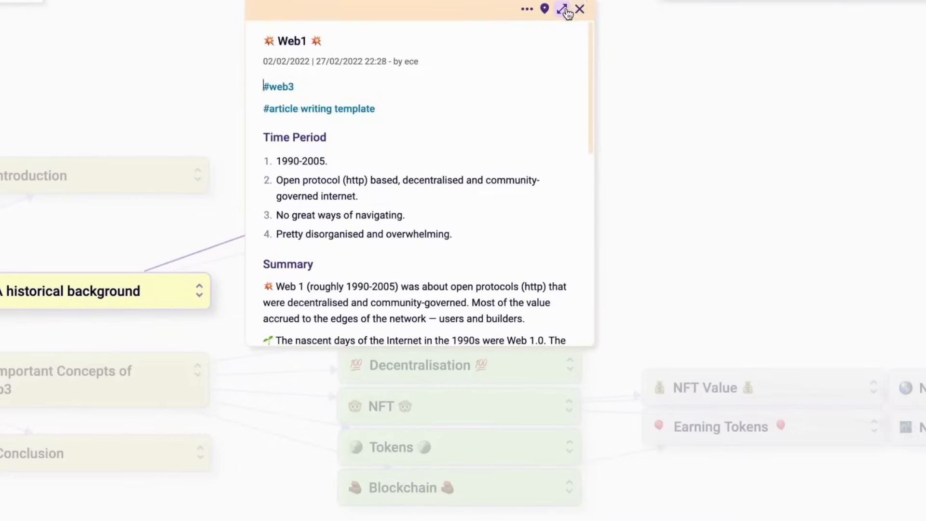
{"action": "left_click", "coordinate": [566, 10]}
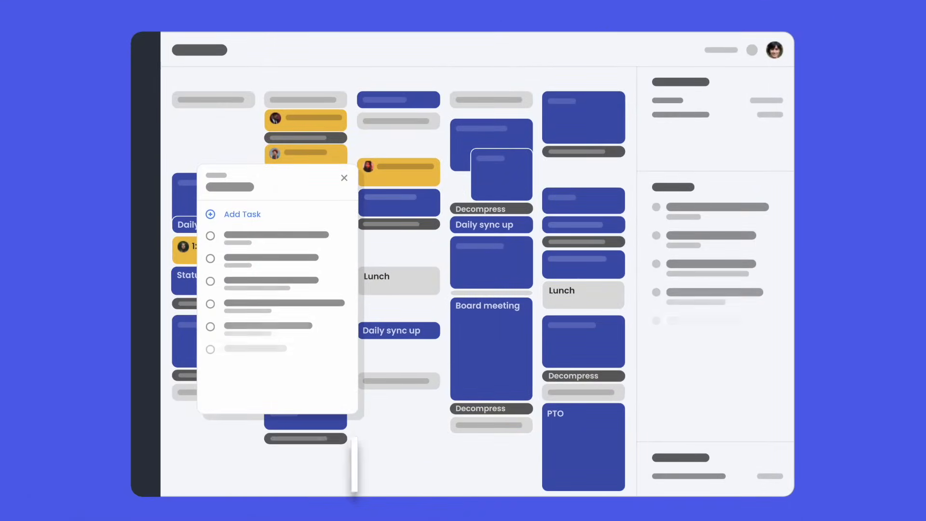
Step: Show the Product and HR team benefits in Reclaim.ai's teams section
{"action": "left_click", "coordinate": [344, 177]}
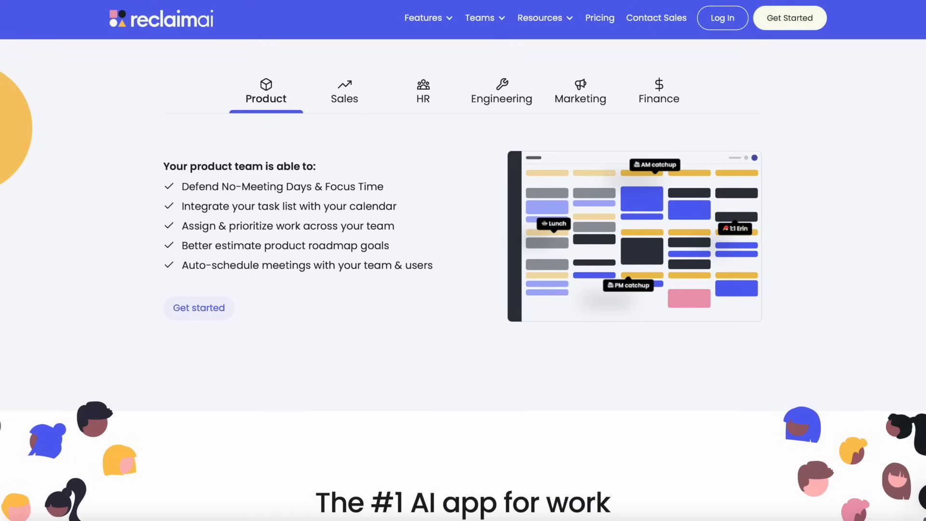
{"action": "left_click", "coordinate": [423, 91]}
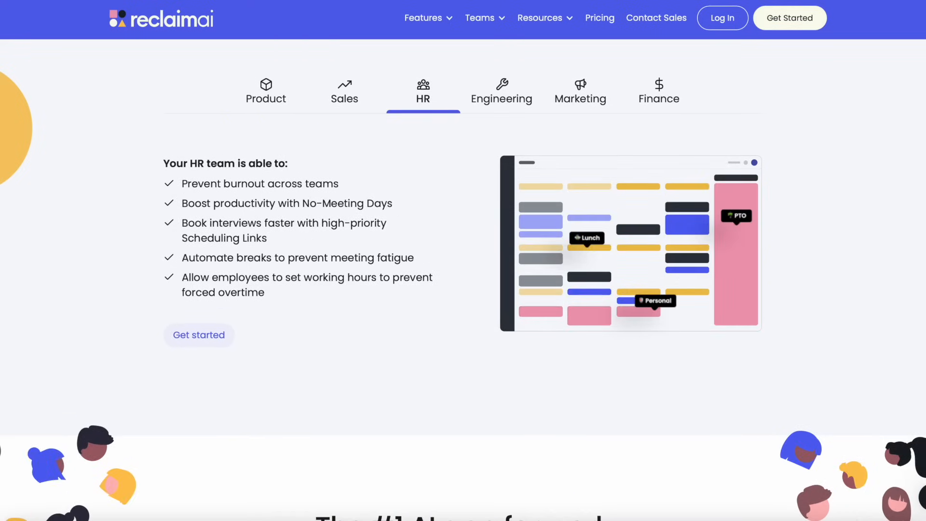
{"action": "left_click", "coordinate": [501, 92]}
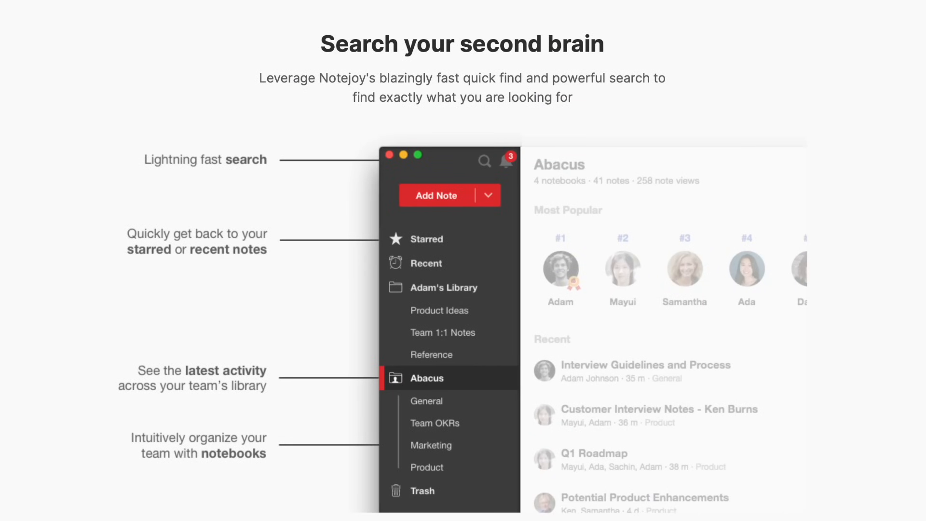
Step: Scroll the Notejoy site to the 'Search your second brain' section
{"action": "scroll", "scroll_direction": "down", "scroll_amount": 3}
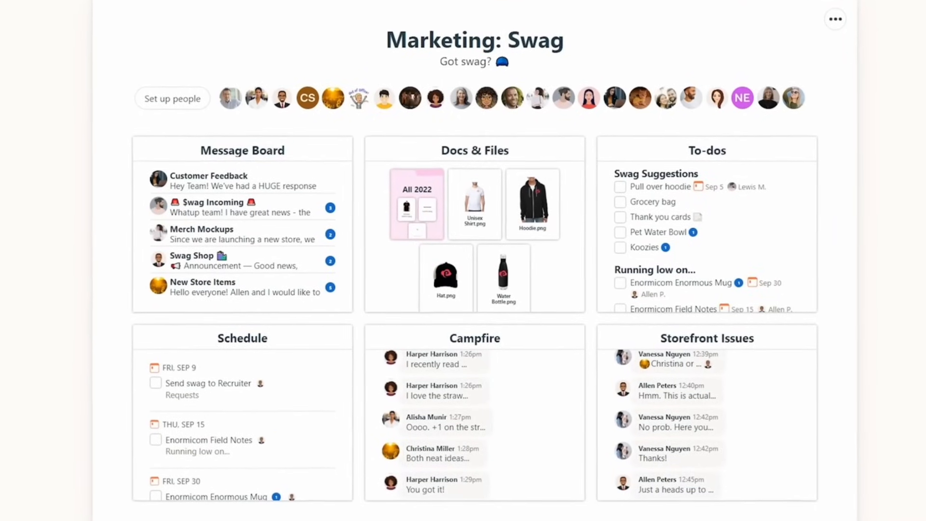
Step: View the Campfire group chat of the Marketing: Swag project and scroll its conversation
{"action": "left_click", "coordinate": [297, 25]}
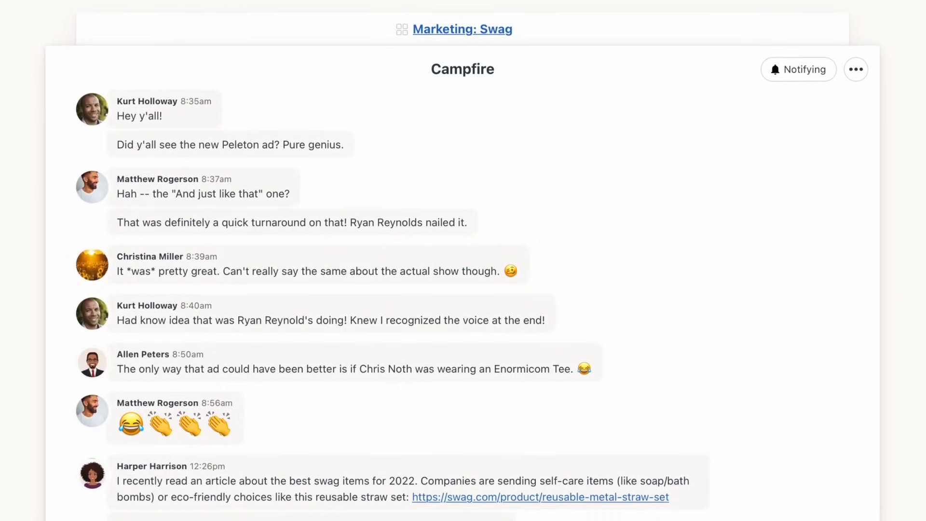
{"action": "scroll", "scroll_direction": "down", "scroll_amount": 3}
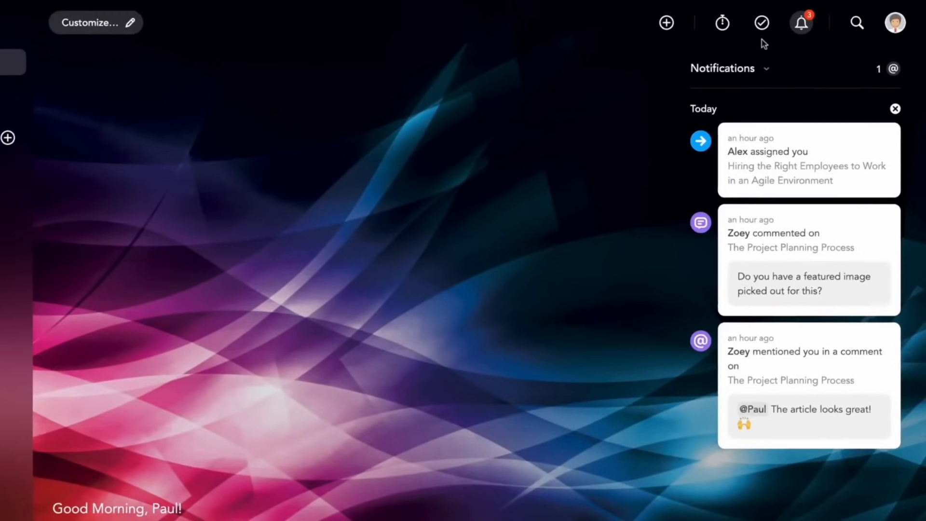
Step: Show the My Tasks checklist on the MeisterTask dashboard, then hide it again
{"action": "left_click", "coordinate": [761, 22]}
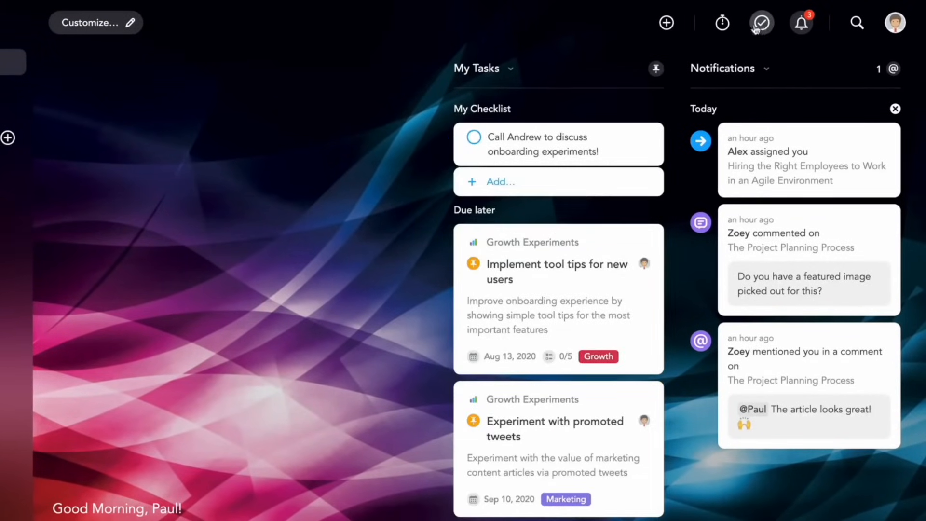
{"action": "left_click", "coordinate": [721, 22]}
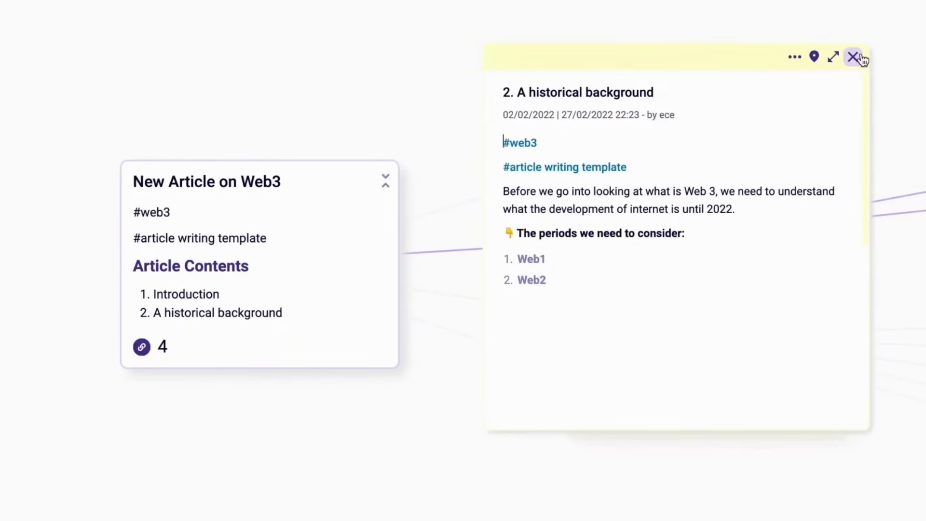
Step: Close the '2. A historical background' note, leaving the Web3 article card on the board
{"action": "left_click", "coordinate": [855, 57]}
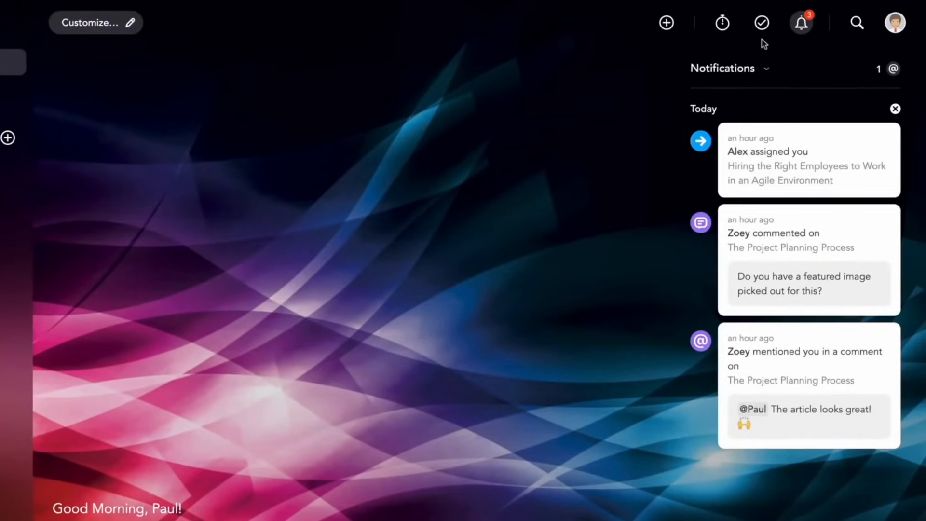